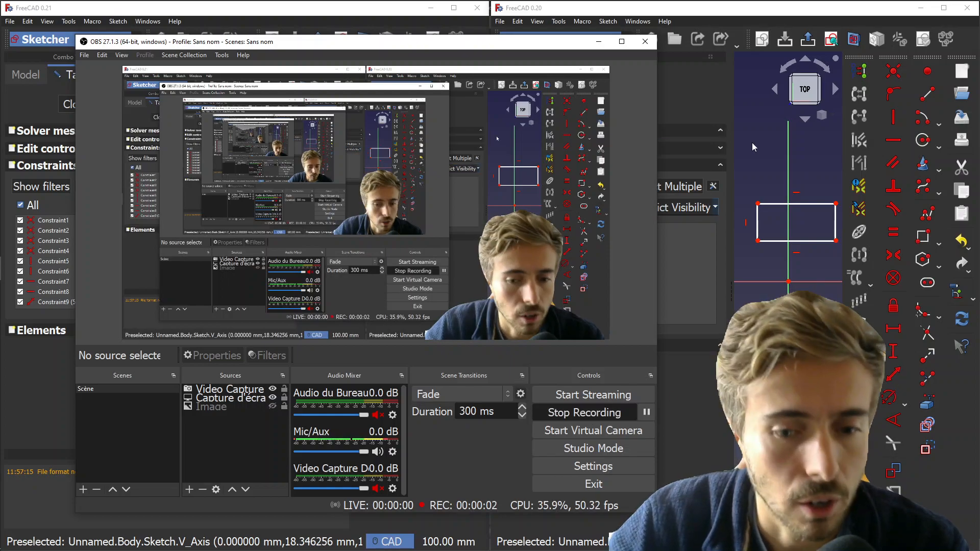
Minimize the OBS window so both FreeCAD windows are visible side by side
{"action": "left_click", "coordinate": [644, 41]}
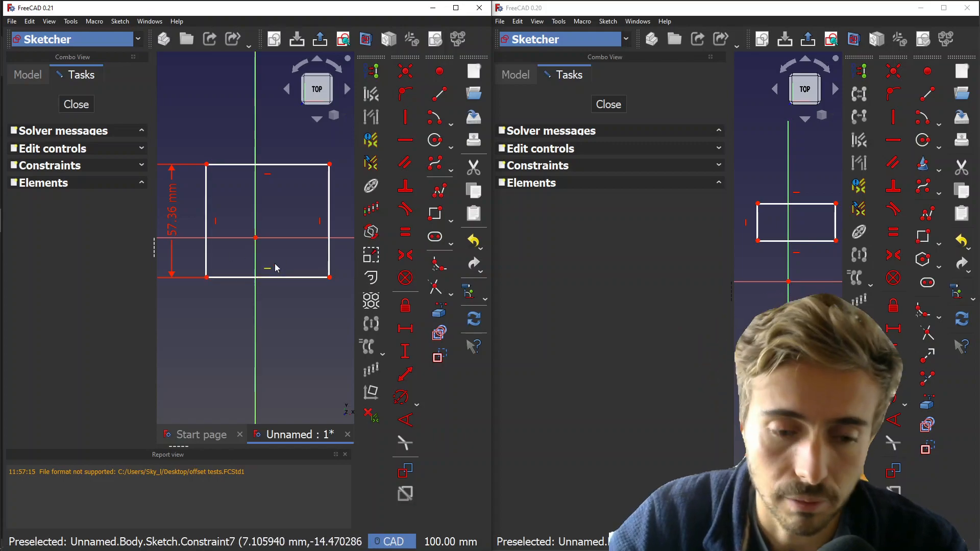
Expand the Constraints section so 0.21 lists nine constraints and 0.20 lists eight
{"action": "left_click", "coordinate": [536, 165]}
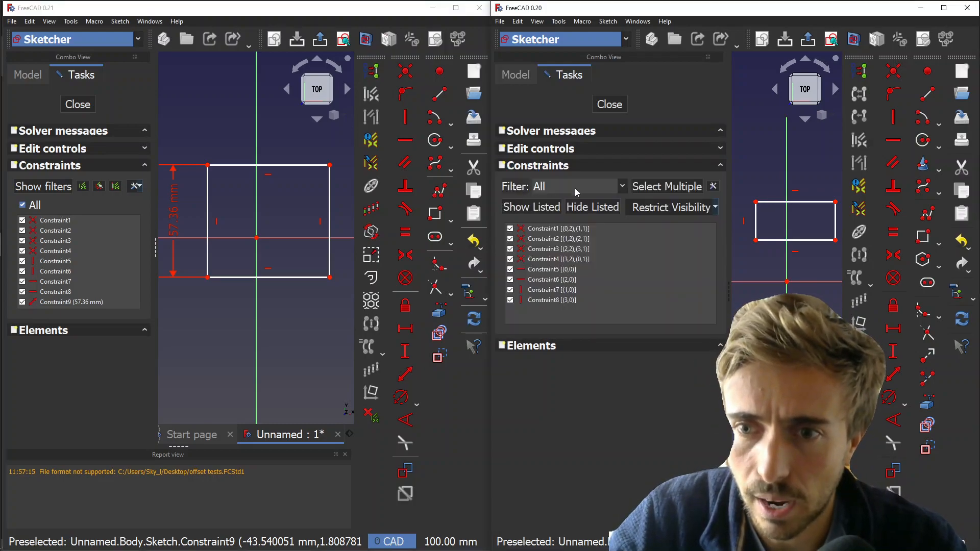
Try 0.20's Geometric and Datums filters, add a 34.43 mm vertical dimension, then set Filter back to All
{"action": "left_click", "coordinate": [621, 185]}
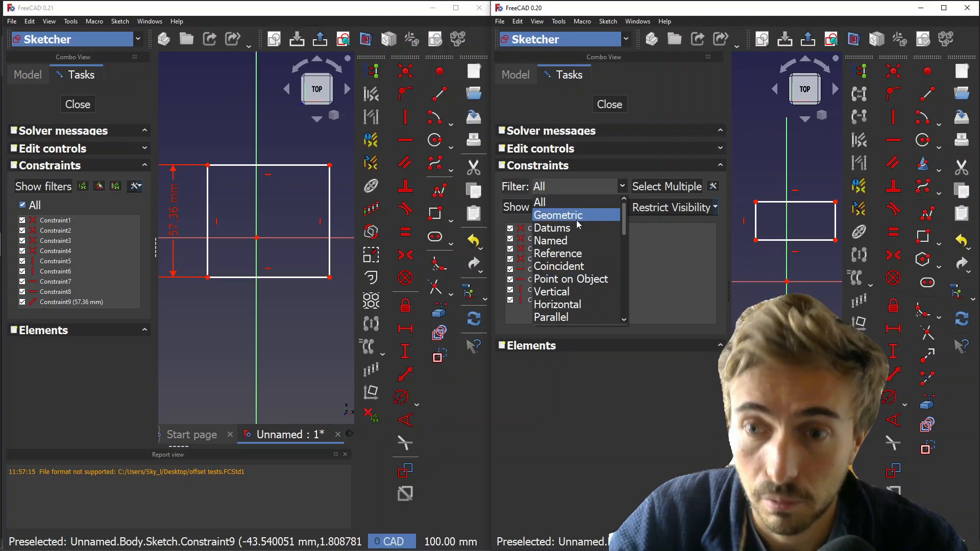
{"action": "left_click", "coordinate": [557, 216]}
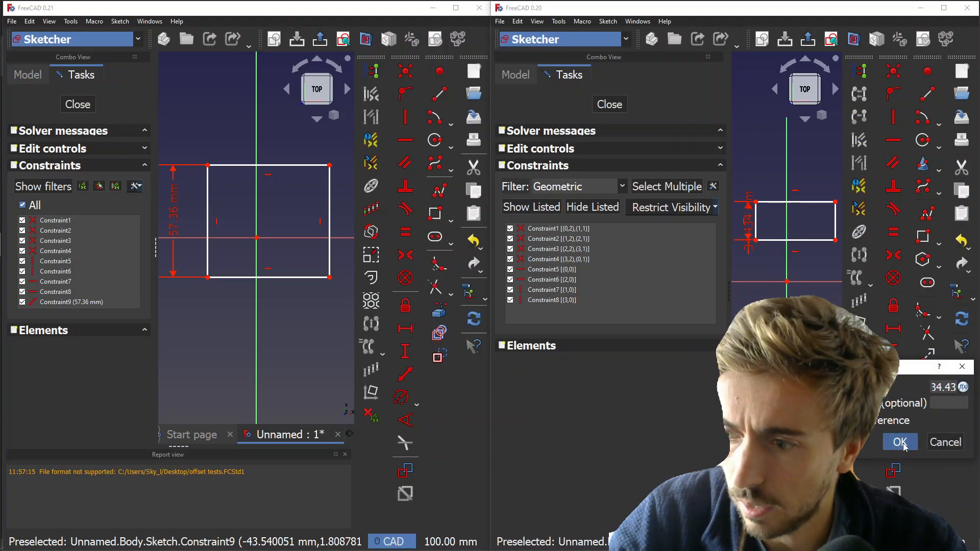
{"action": "left_click", "coordinate": [899, 442]}
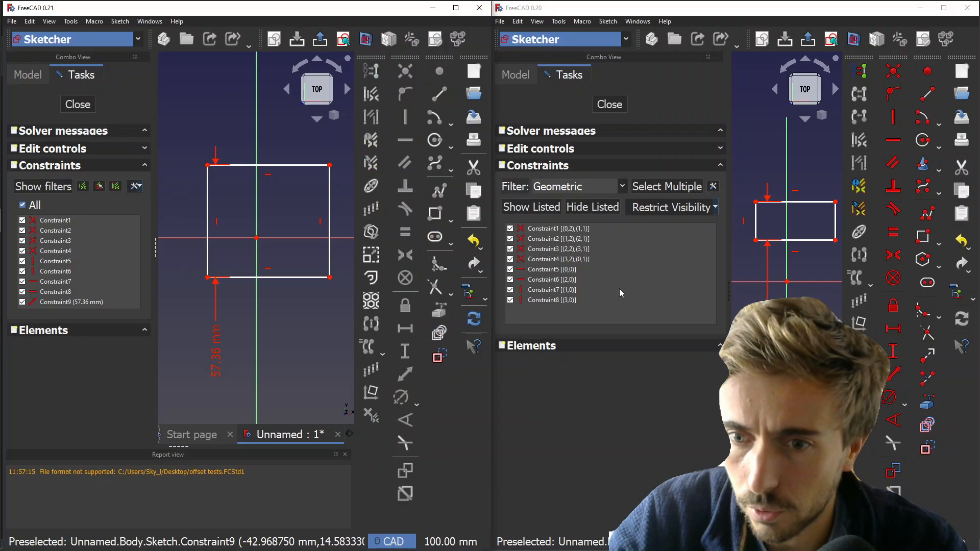
{"action": "left_click", "coordinate": [556, 186]}
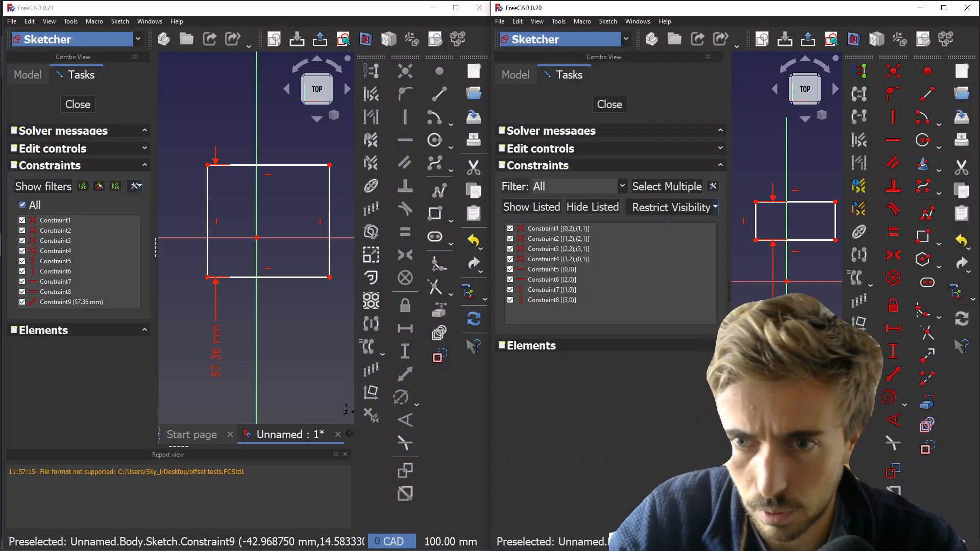
{"action": "left_click", "coordinate": [559, 186]}
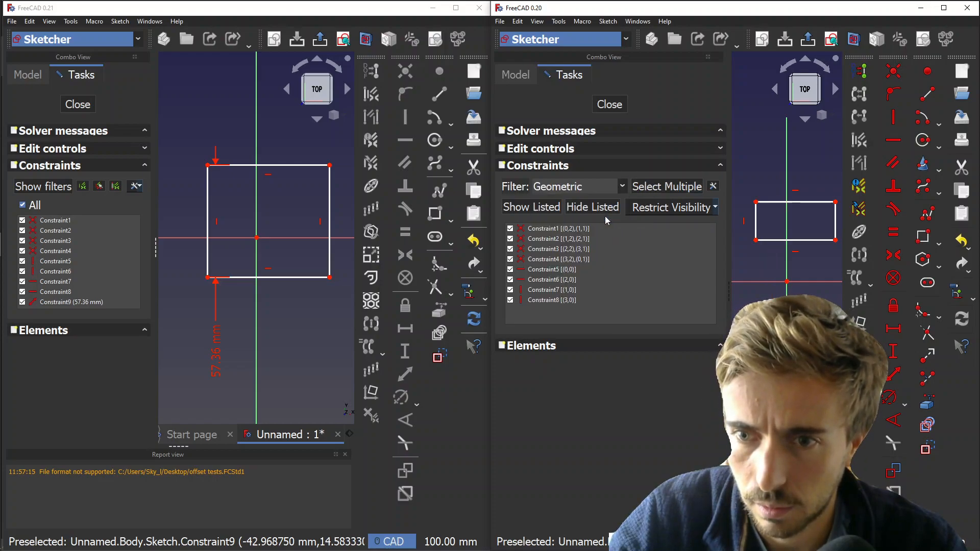
{"action": "left_click", "coordinate": [559, 186]}
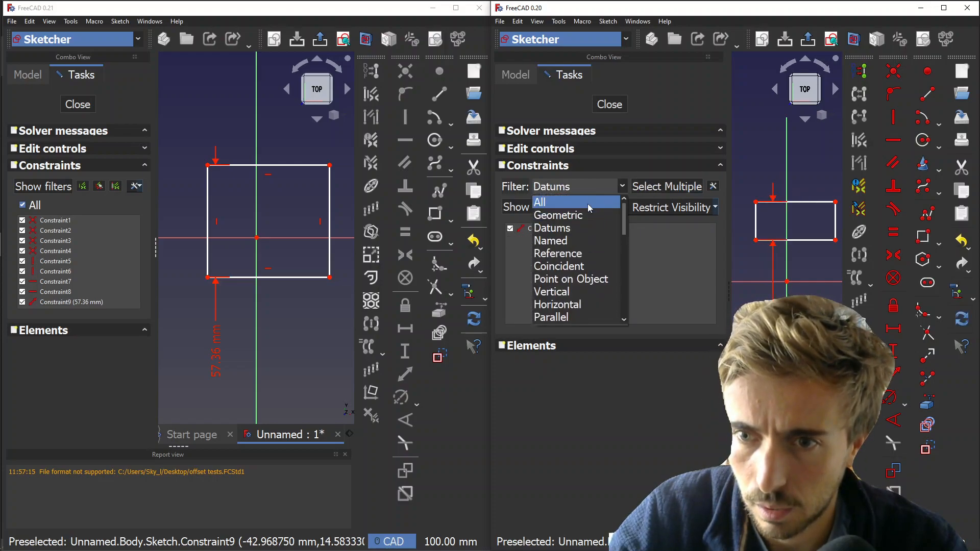
{"action": "left_click", "coordinate": [539, 202]}
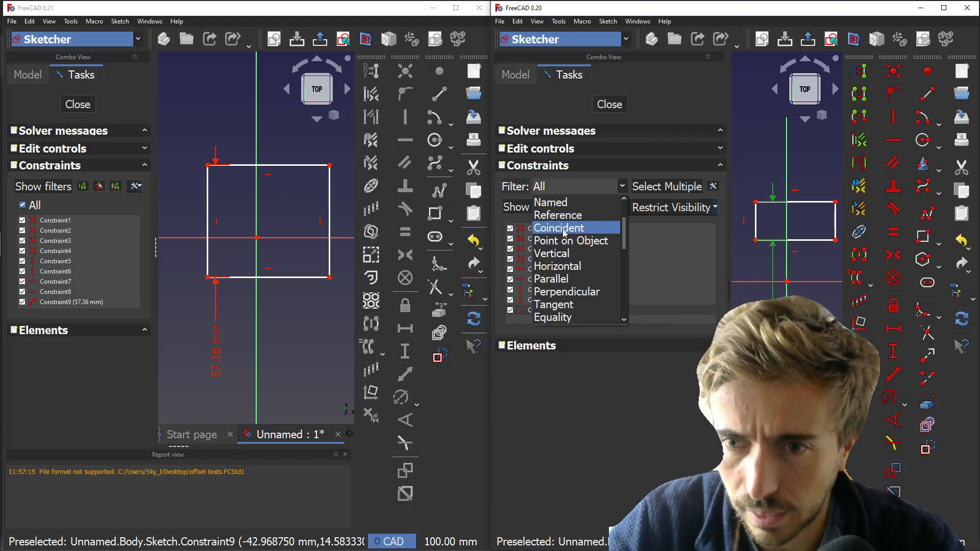
{"action": "mouse_move", "coordinate": [565, 292]}
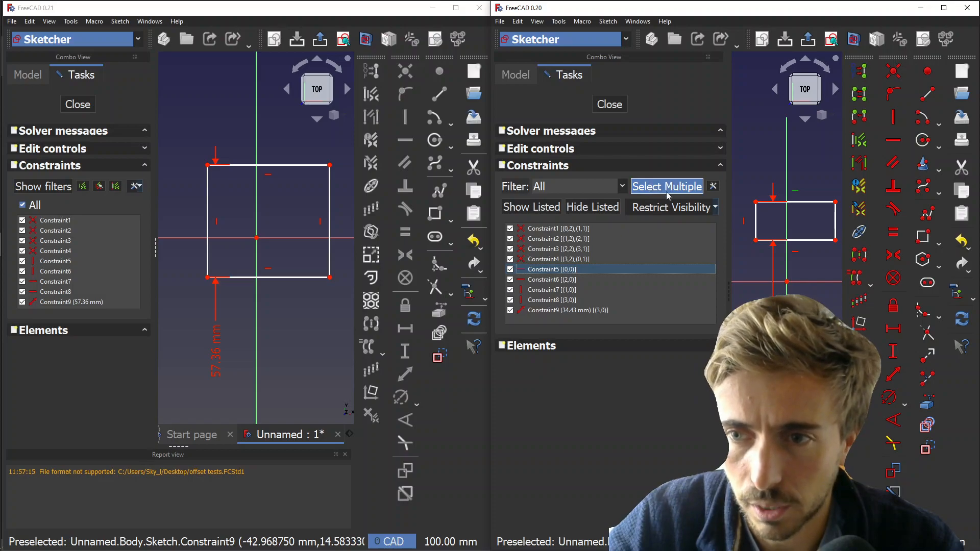
{"action": "left_click", "coordinate": [667, 186]}
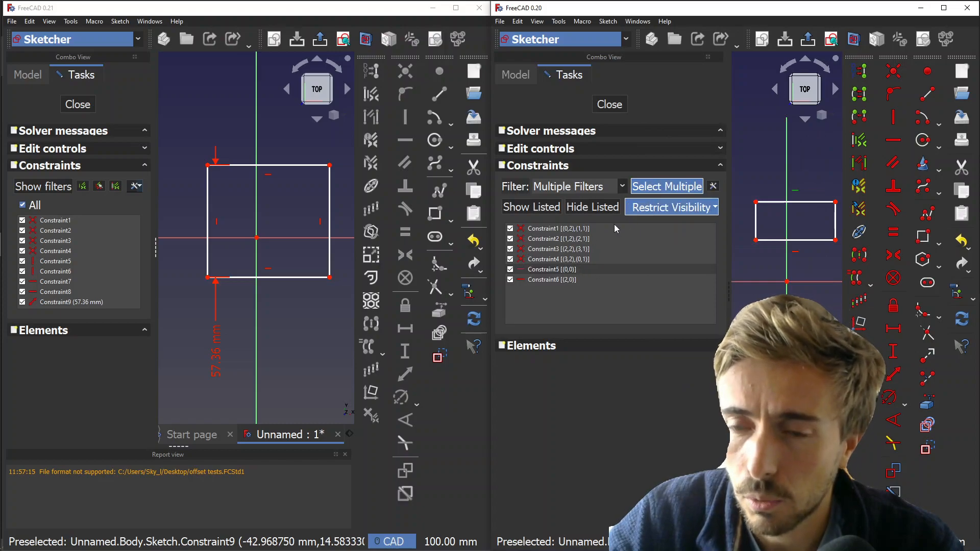
{"action": "left_click", "coordinate": [554, 228]}
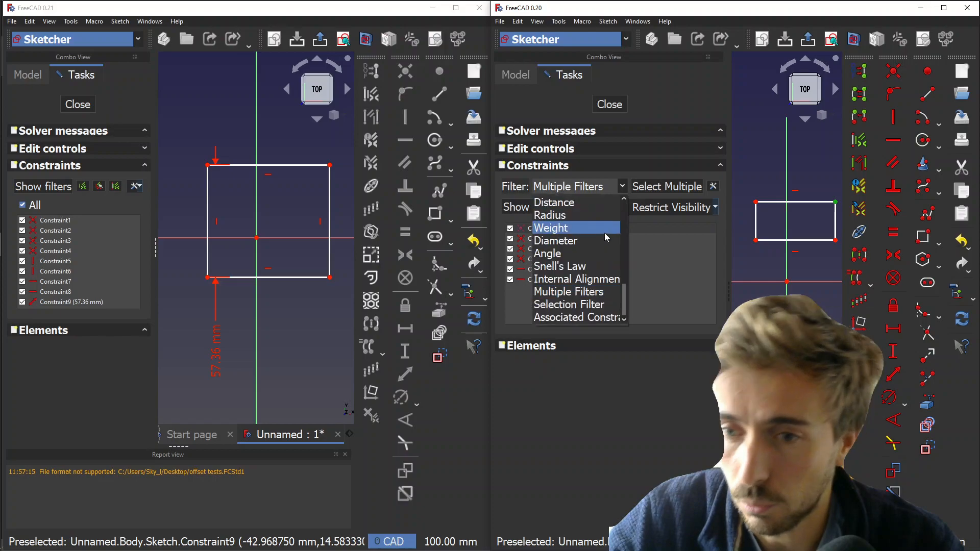
{"action": "left_click", "coordinate": [556, 241]}
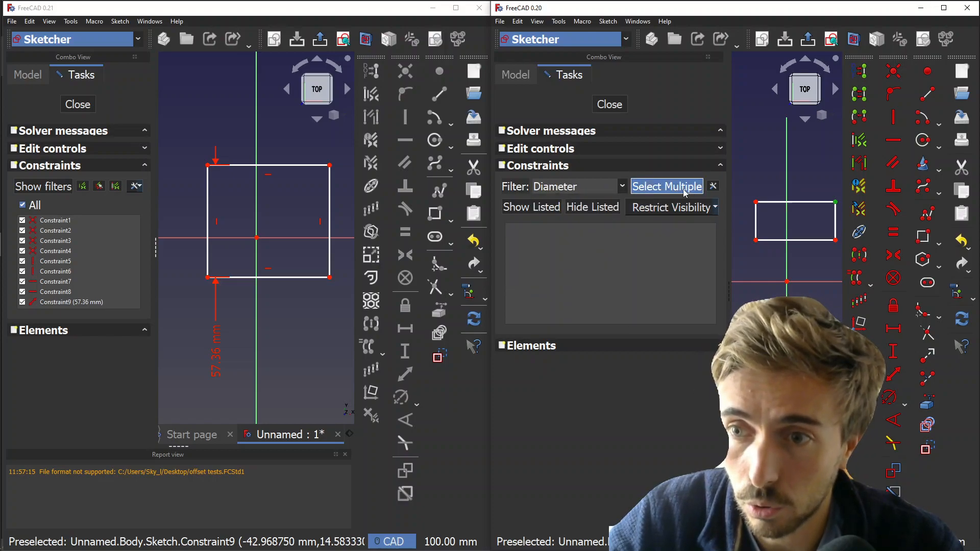
{"action": "left_click", "coordinate": [622, 186]}
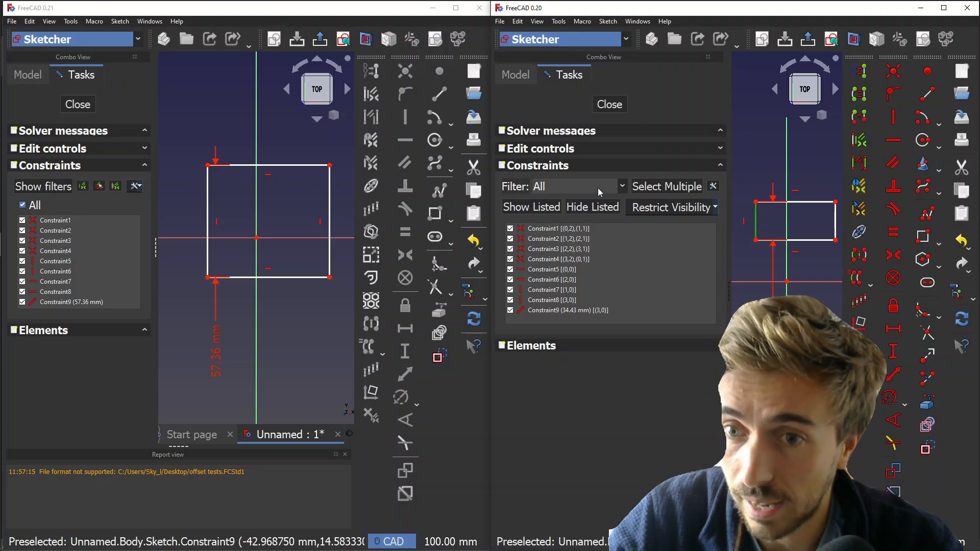
Try 0.20's Associated constraints and All filters, then choose Selection Filter leaving four constraints
{"action": "left_click", "coordinate": [620, 186]}
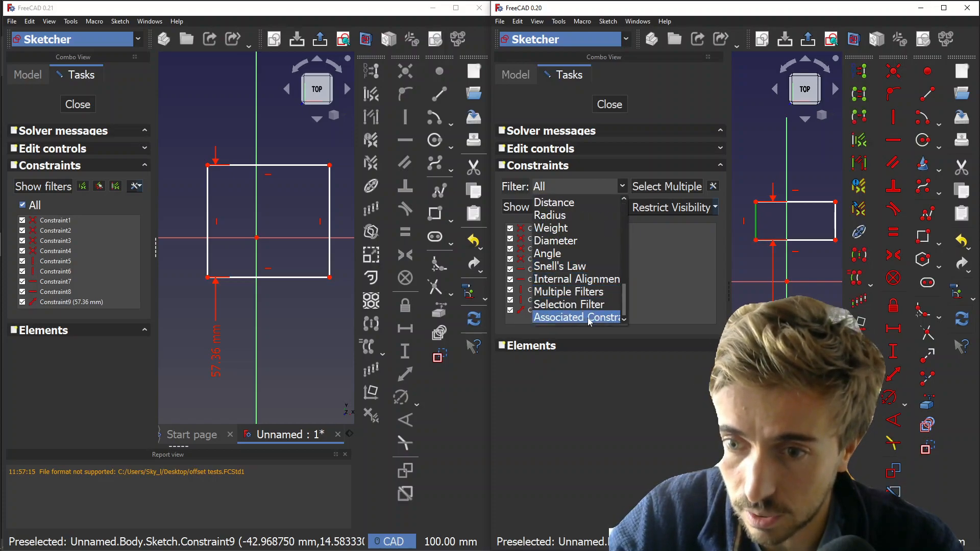
{"action": "left_click", "coordinate": [575, 317]}
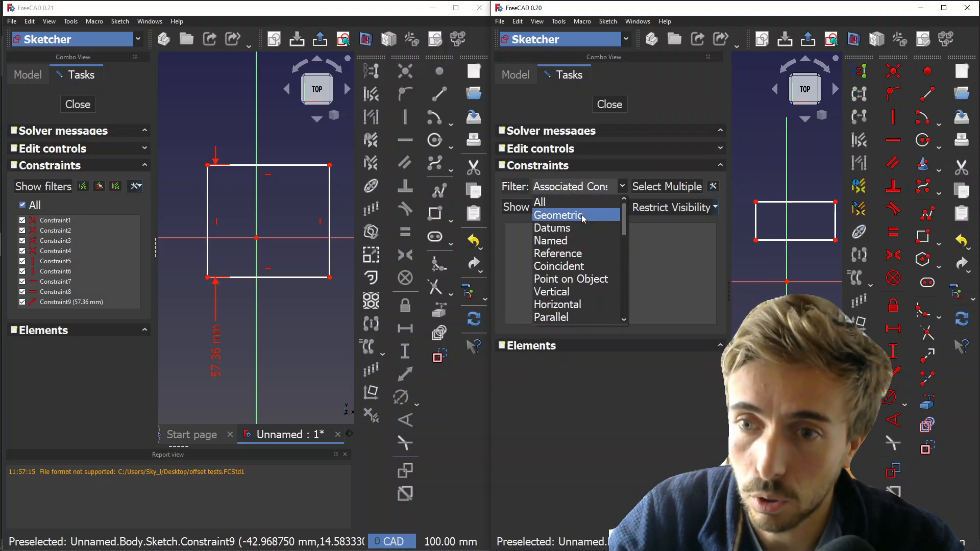
{"action": "left_click", "coordinate": [539, 202]}
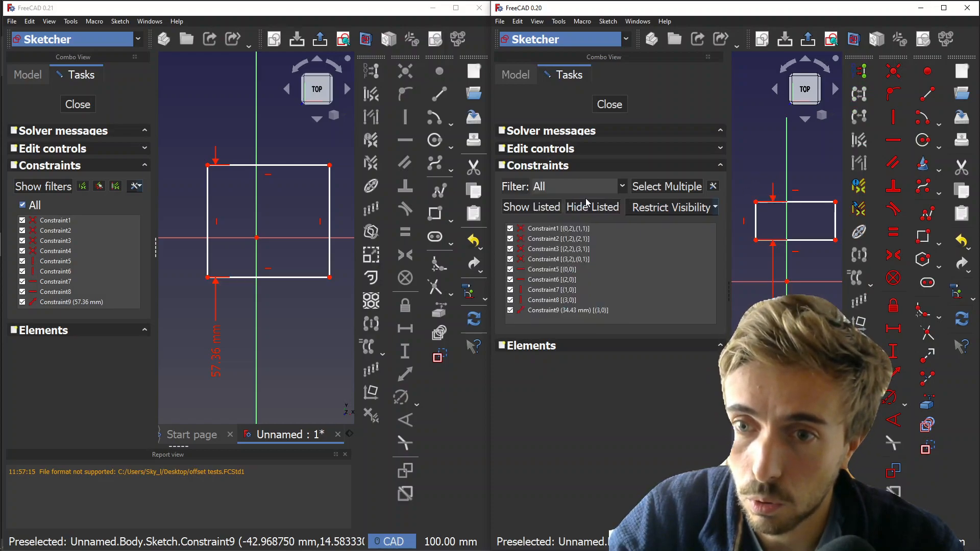
{"action": "left_click", "coordinate": [556, 258]}
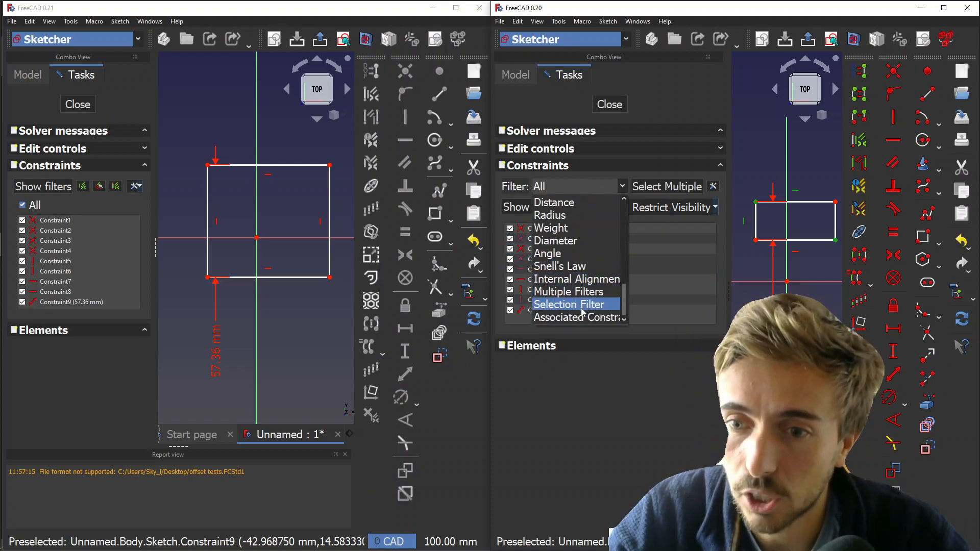
{"action": "left_click", "coordinate": [569, 304]}
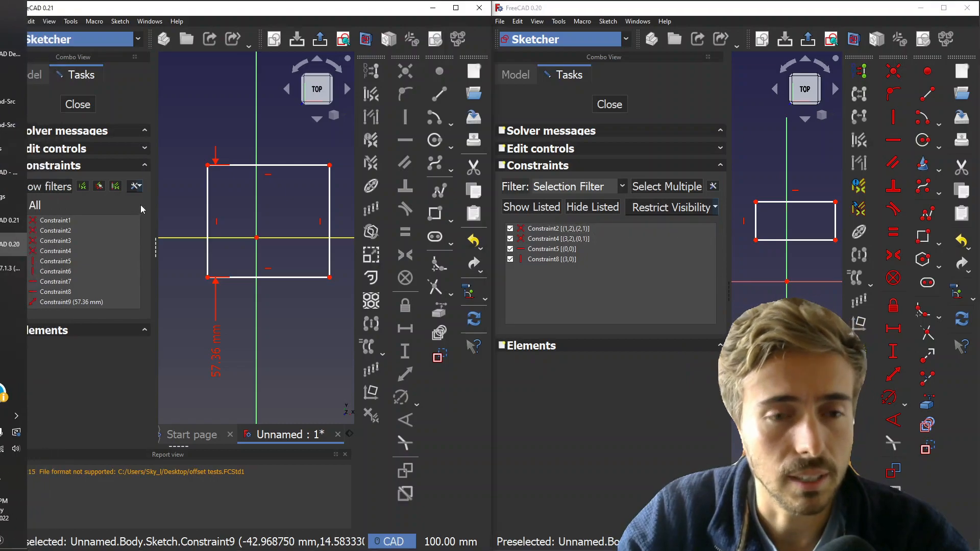
{"action": "left_click", "coordinate": [43, 185]}
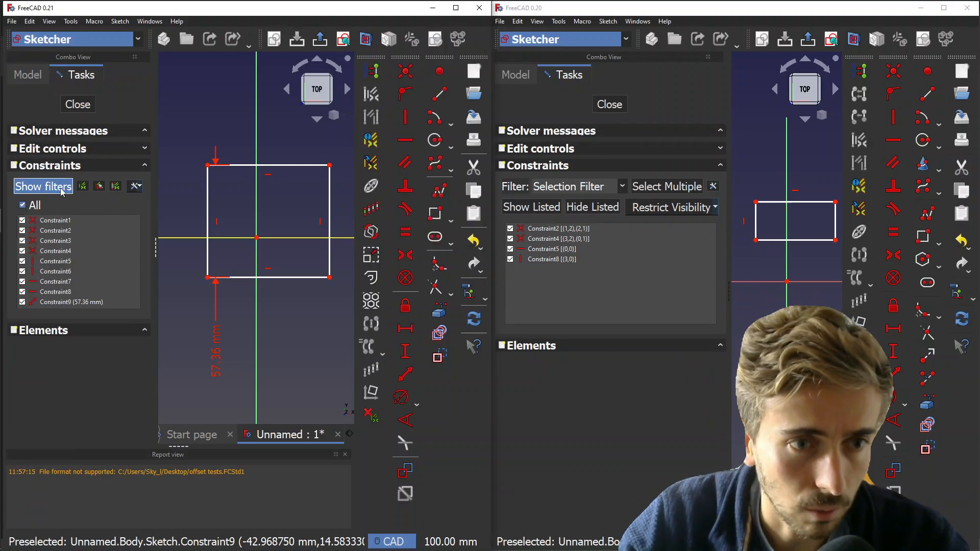
Show 0.21's filter list with All unchecked and open 0.20's Multiple filter selection dialog
{"action": "left_click", "coordinate": [43, 186]}
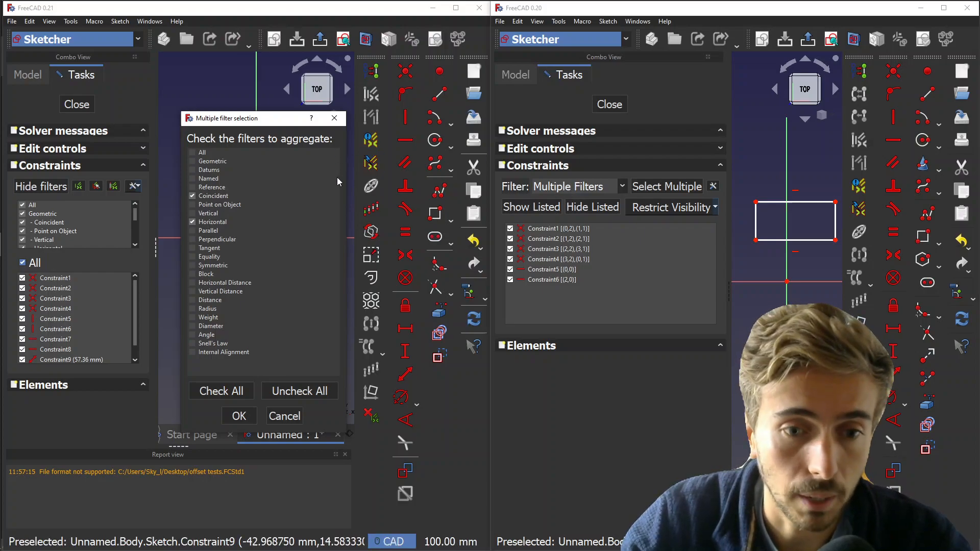
{"action": "left_click", "coordinate": [239, 415]}
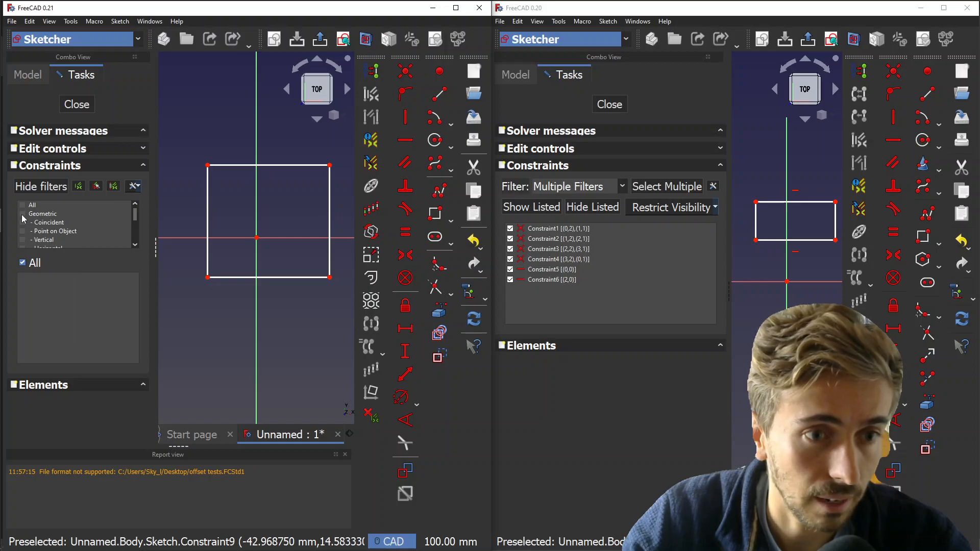
{"action": "left_click", "coordinate": [22, 222]}
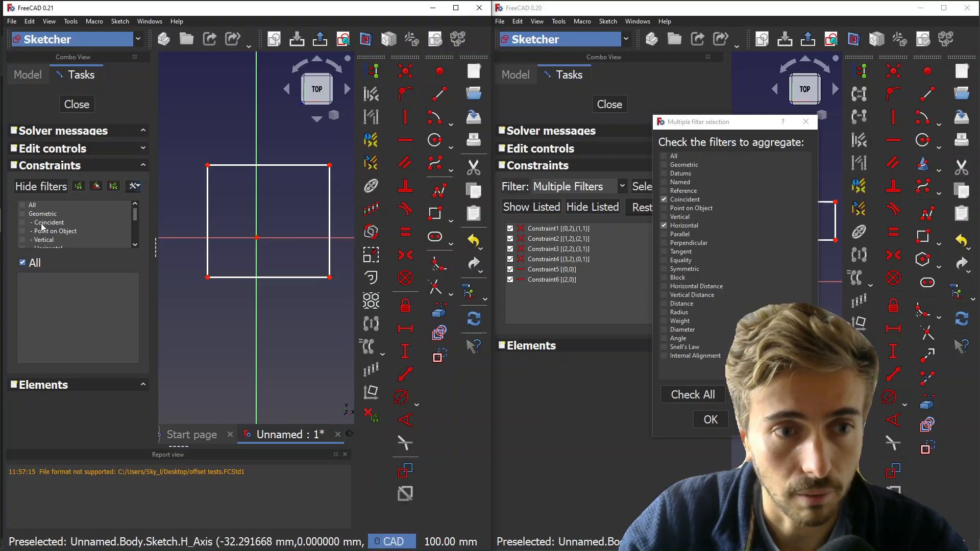
Toggle 0.21's filter list, uncheck Geometric, then cancel the filter to list all nine constraints
{"action": "scroll", "scroll_direction": "down", "scroll_amount": 3}
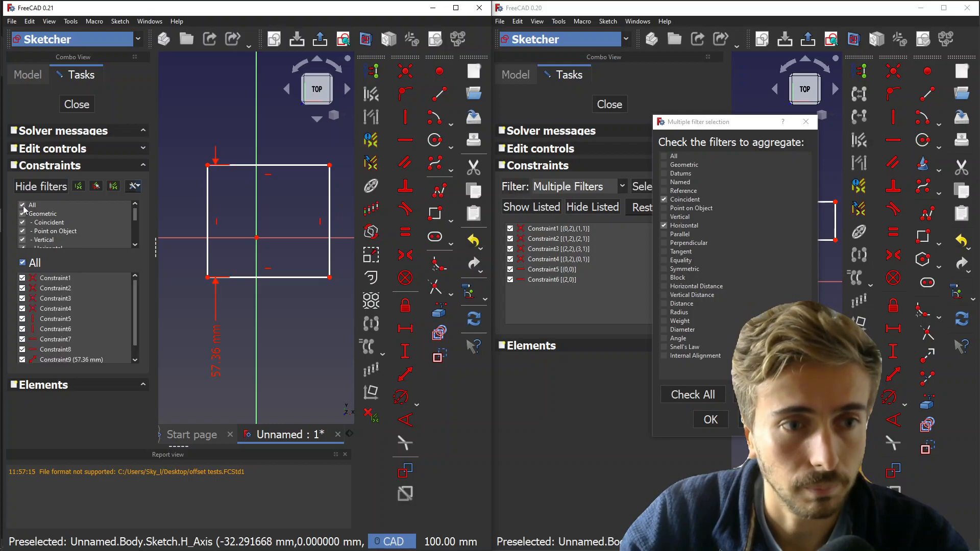
{"action": "left_click", "coordinate": [40, 186]}
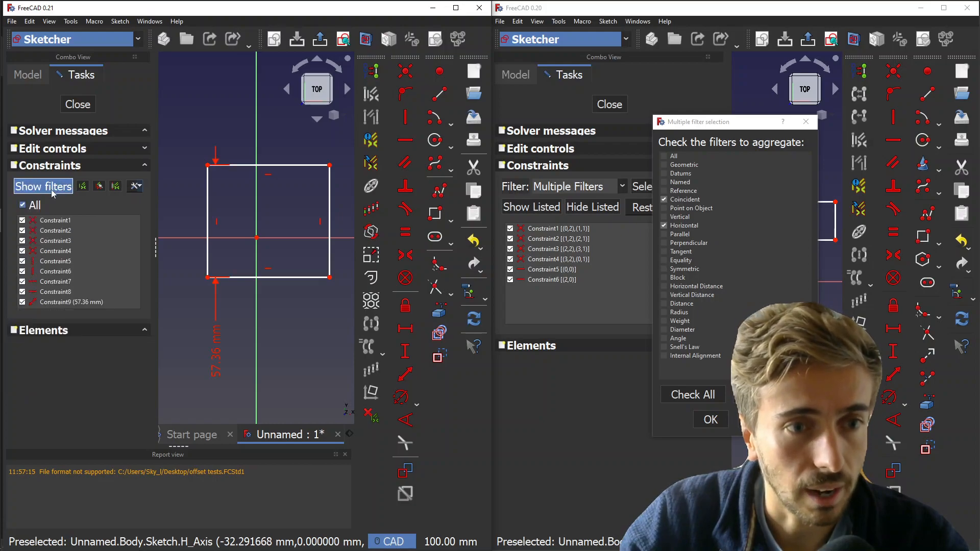
{"action": "left_click", "coordinate": [43, 185]}
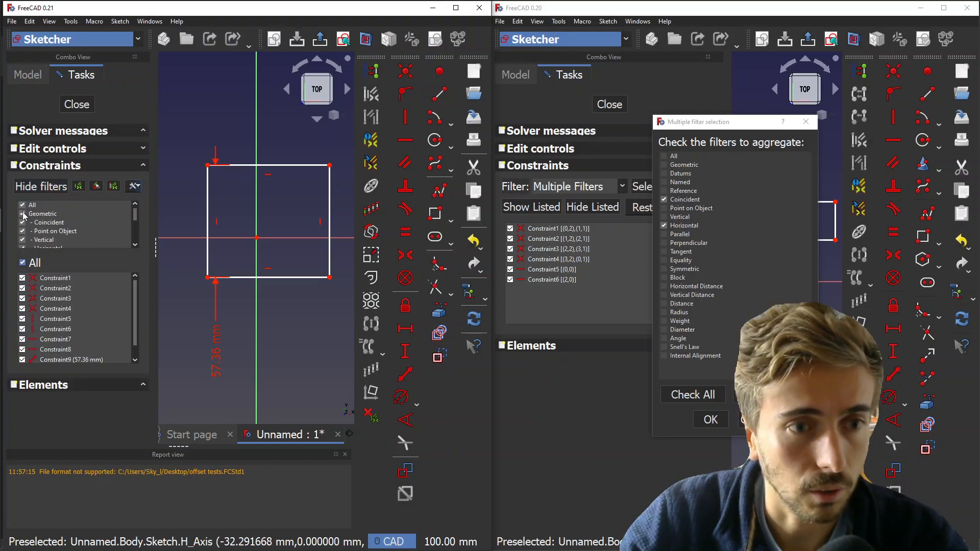
{"action": "left_click", "coordinate": [40, 185]}
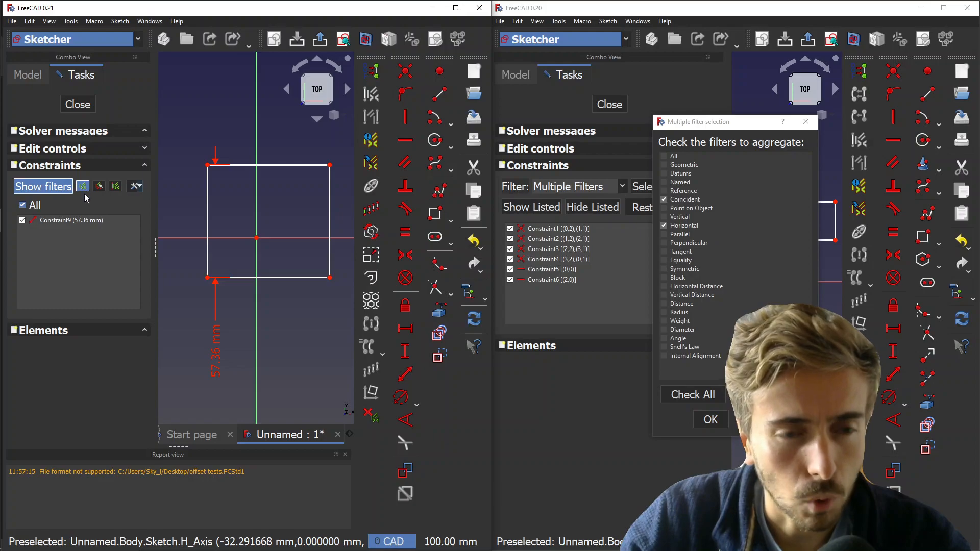
{"action": "mouse_move", "coordinate": [83, 185]}
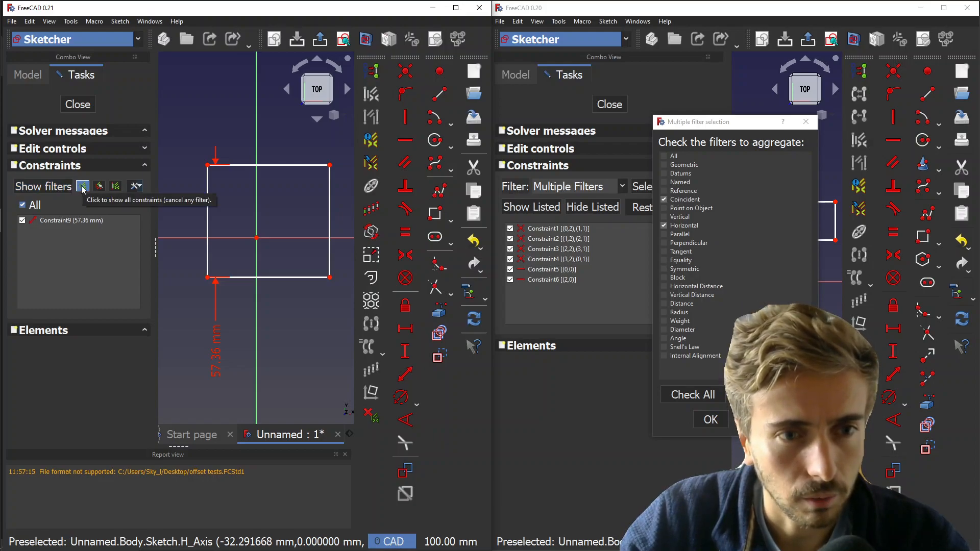
{"action": "left_click", "coordinate": [83, 186]}
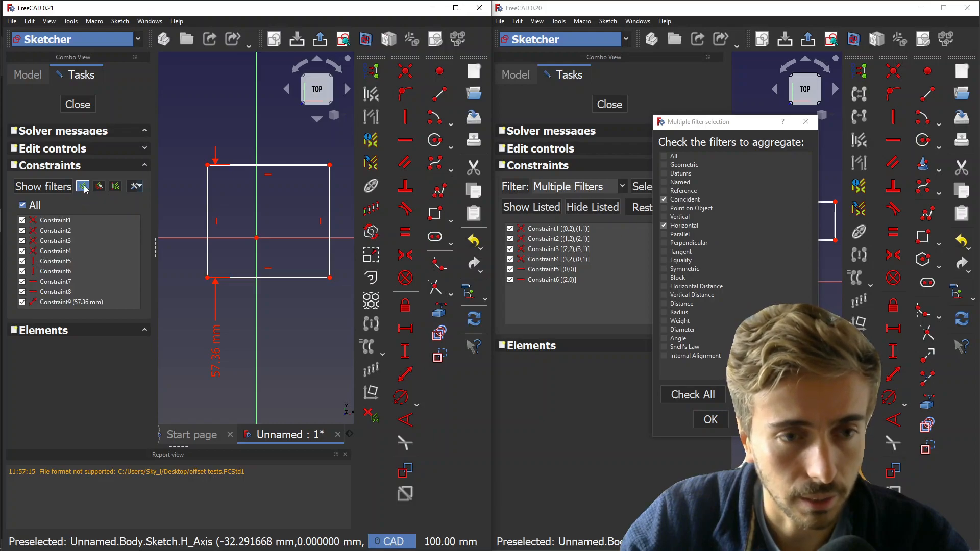
{"action": "mouse_move", "coordinate": [82, 186]}
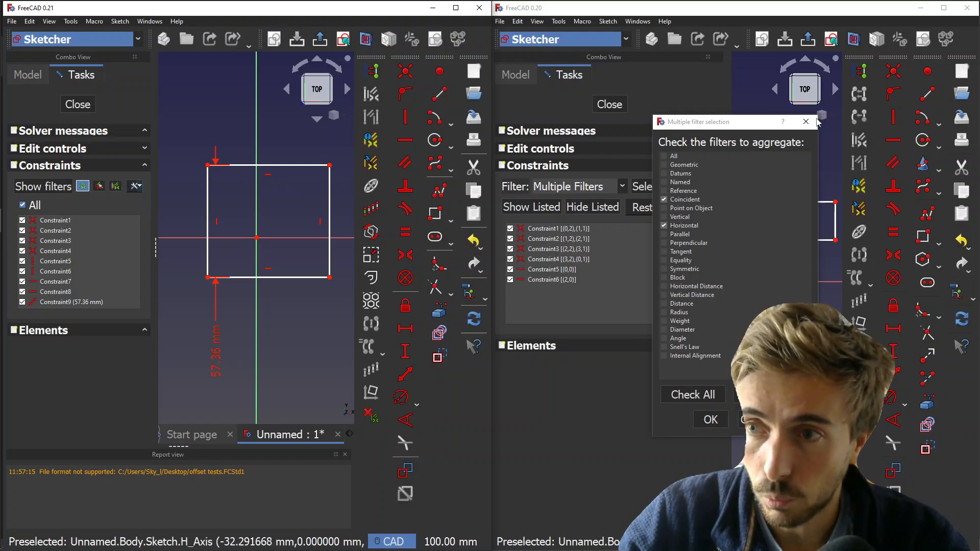
Close 0.20's Multiple filter dialog, pick Selection Filter, and limit 0.21 to the selected edge's constraints
{"action": "left_click", "coordinate": [575, 185]}
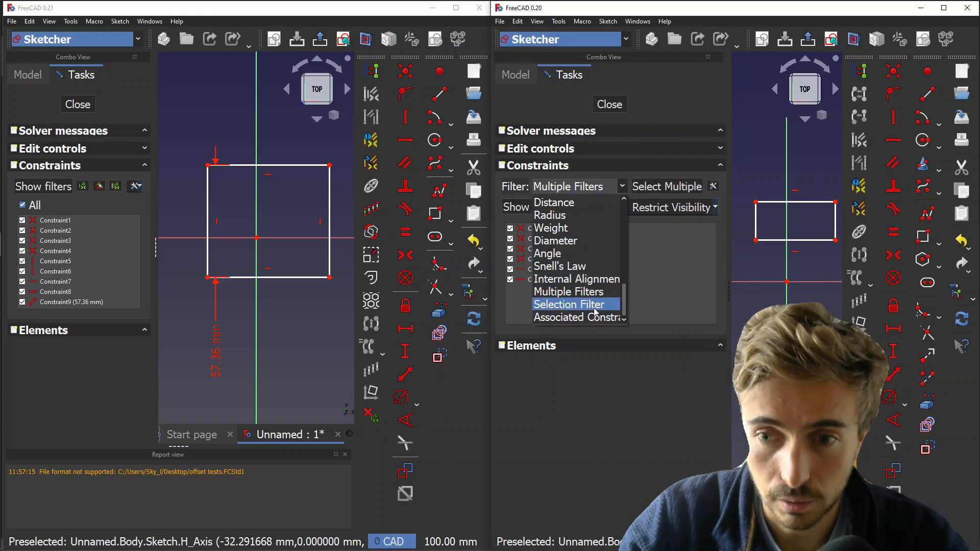
{"action": "left_click", "coordinate": [569, 304]}
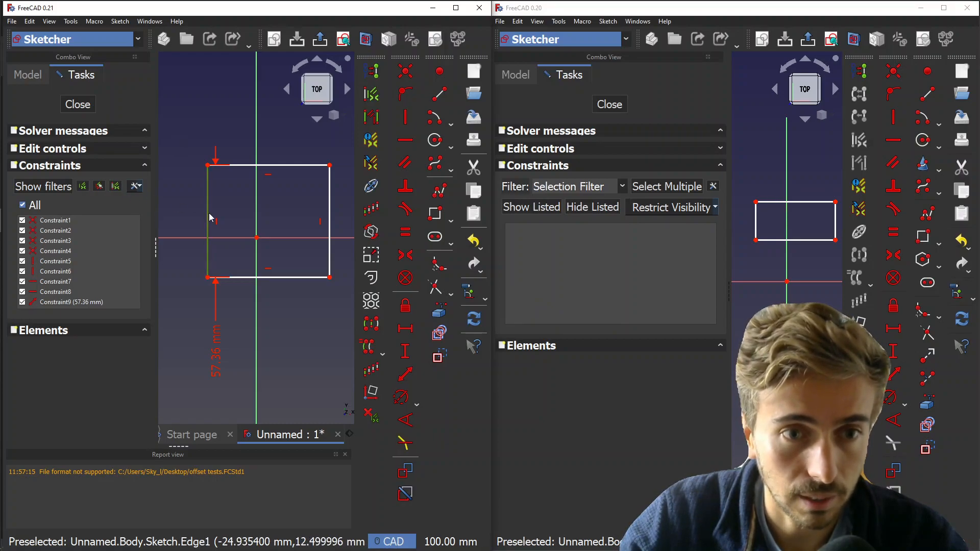
{"action": "left_click", "coordinate": [116, 186]}
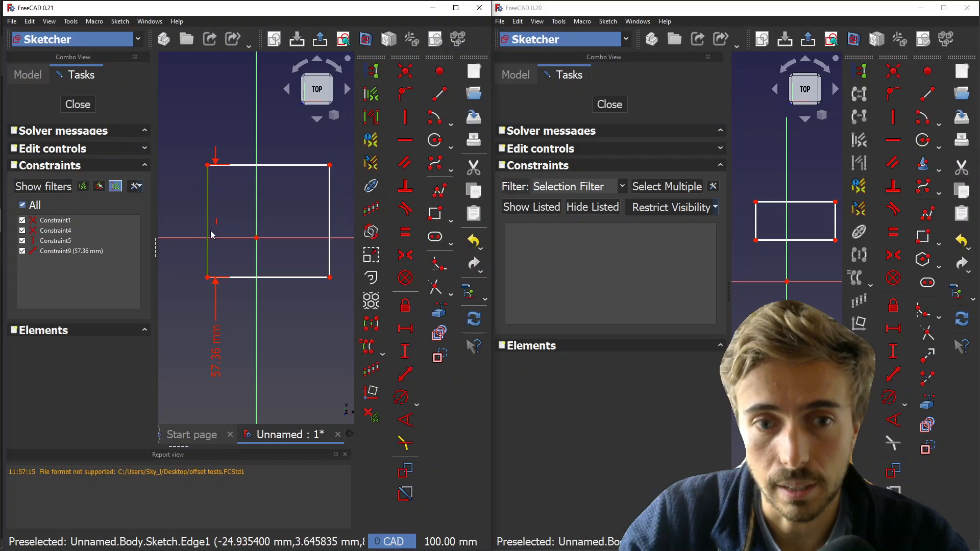
{"action": "mouse_move", "coordinate": [115, 186]}
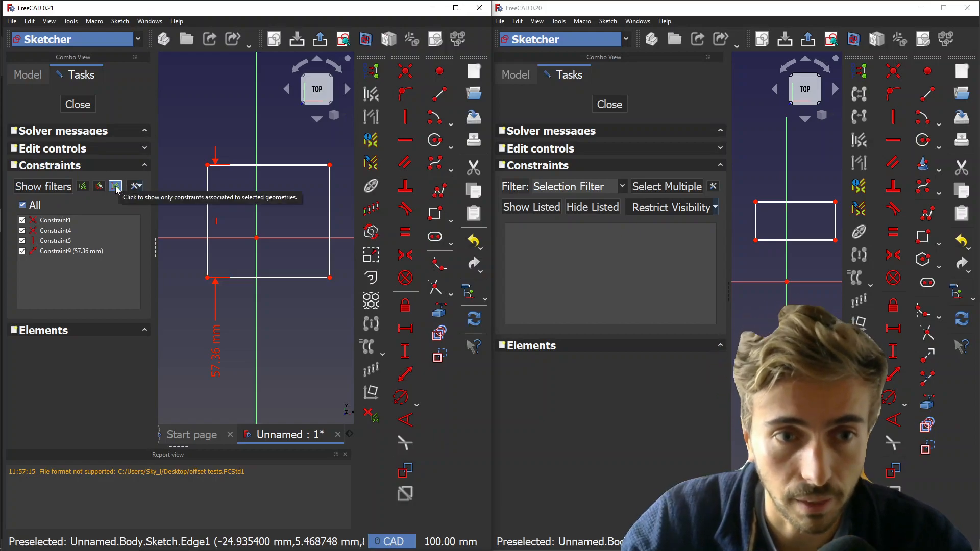
{"action": "left_click", "coordinate": [115, 186]}
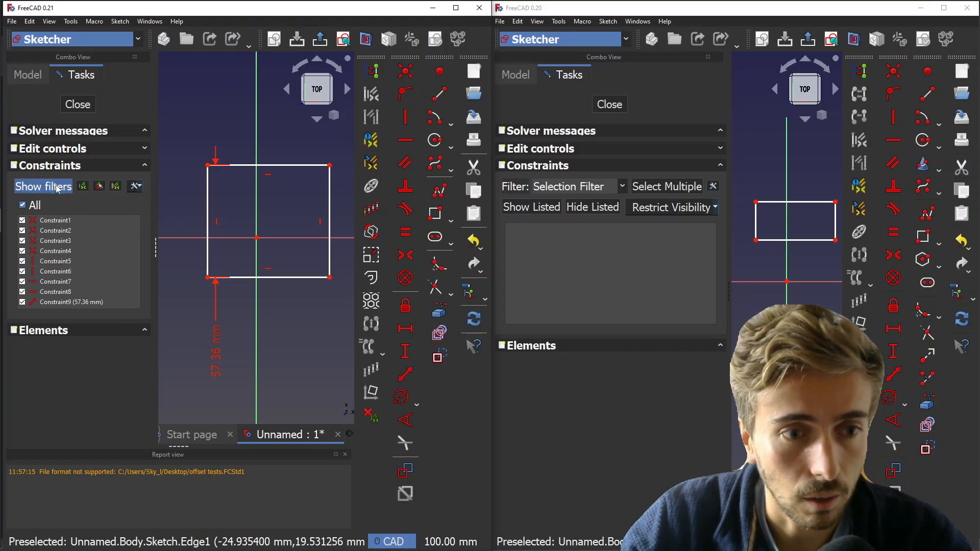
Show 0.21's filter checklist, dismiss the invalid datum error, and leave only the 57.36 mm datum listed
{"action": "left_click", "coordinate": [42, 186]}
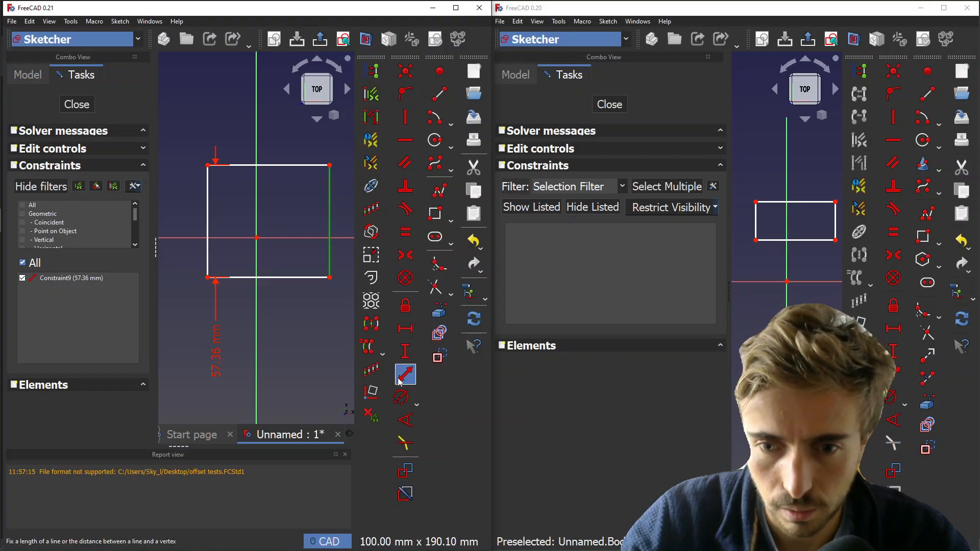
{"action": "left_click", "coordinate": [406, 375]}
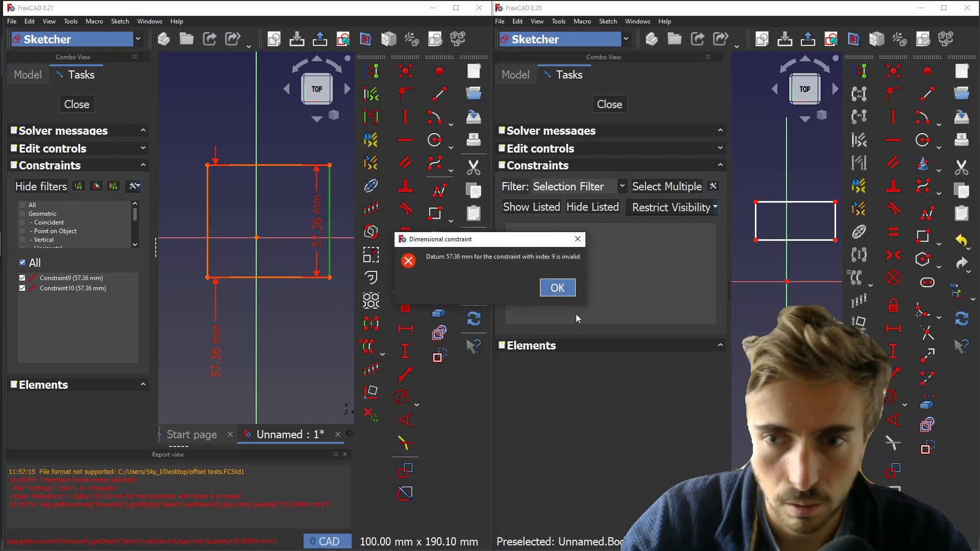
{"action": "left_click", "coordinate": [557, 288]}
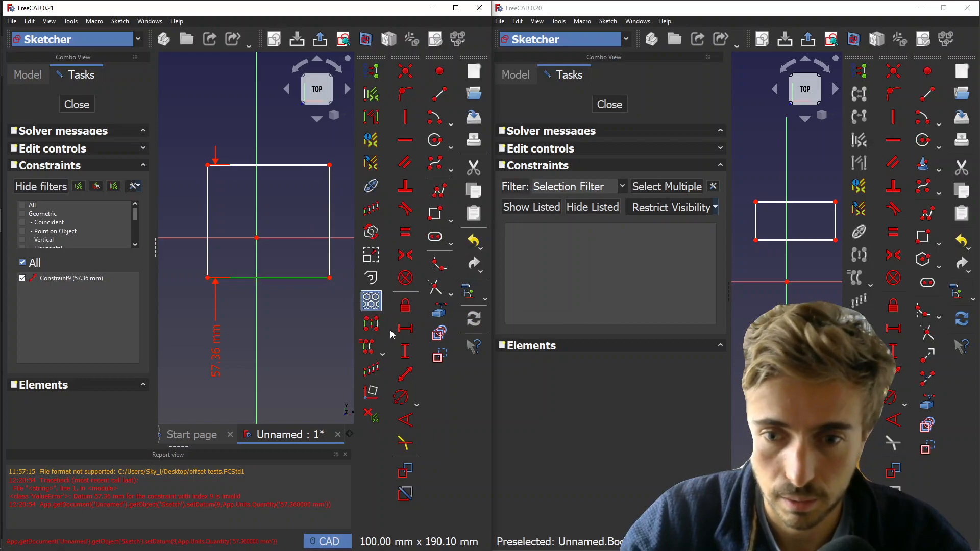
{"action": "left_click", "coordinate": [404, 141]}
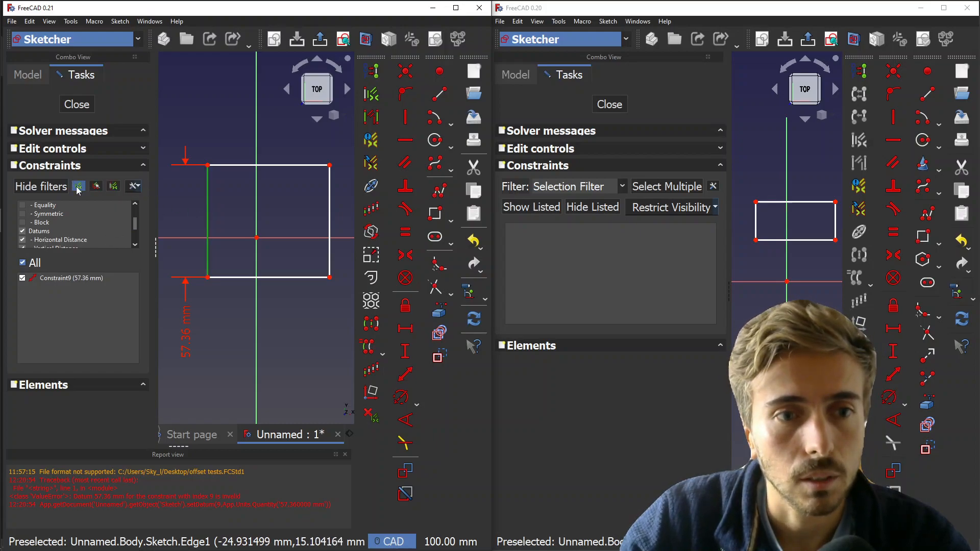
Hide 0.21's filter checklist so Constraint4, Constraint5, Constraint7 and 57.36 mm are listed
{"action": "left_click", "coordinate": [79, 186]}
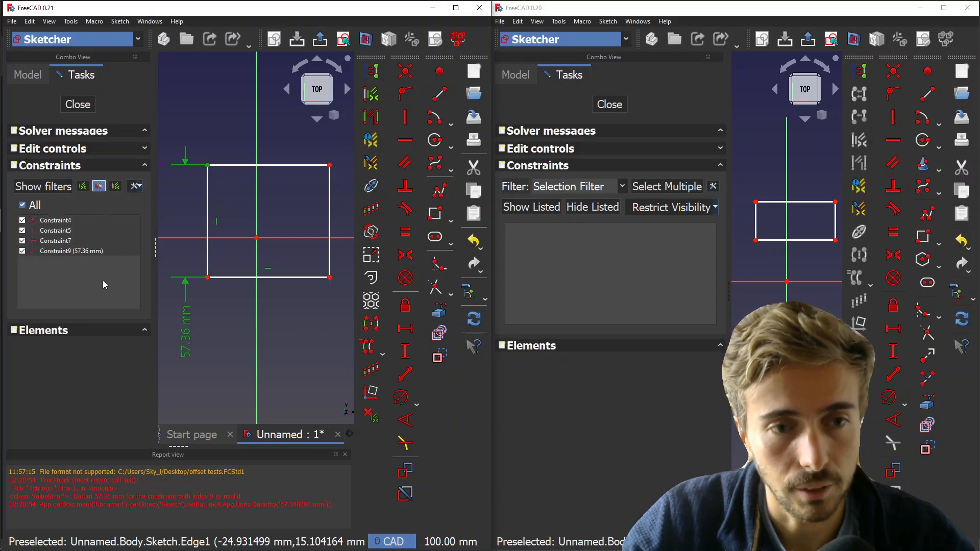
{"action": "left_click", "coordinate": [72, 251]}
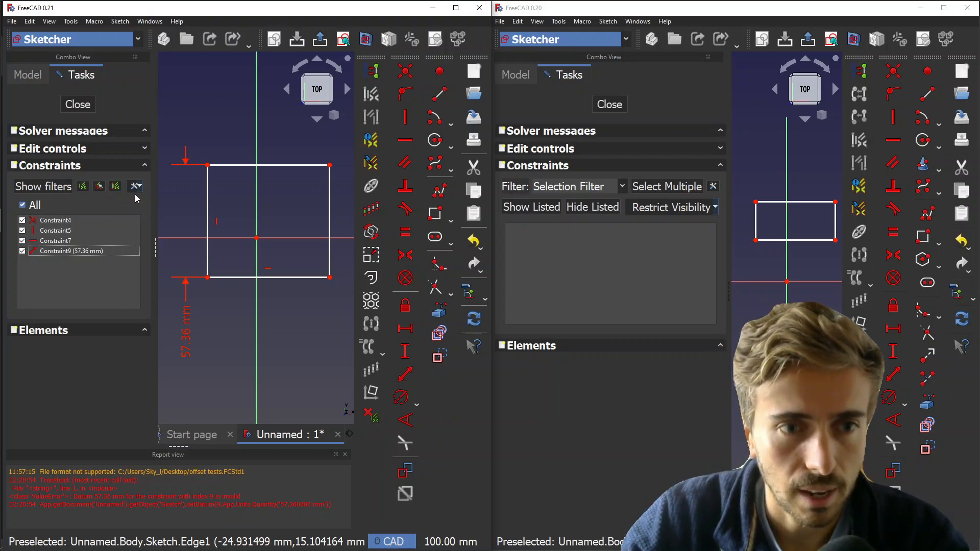
{"action": "mouse_move", "coordinate": [43, 185]}
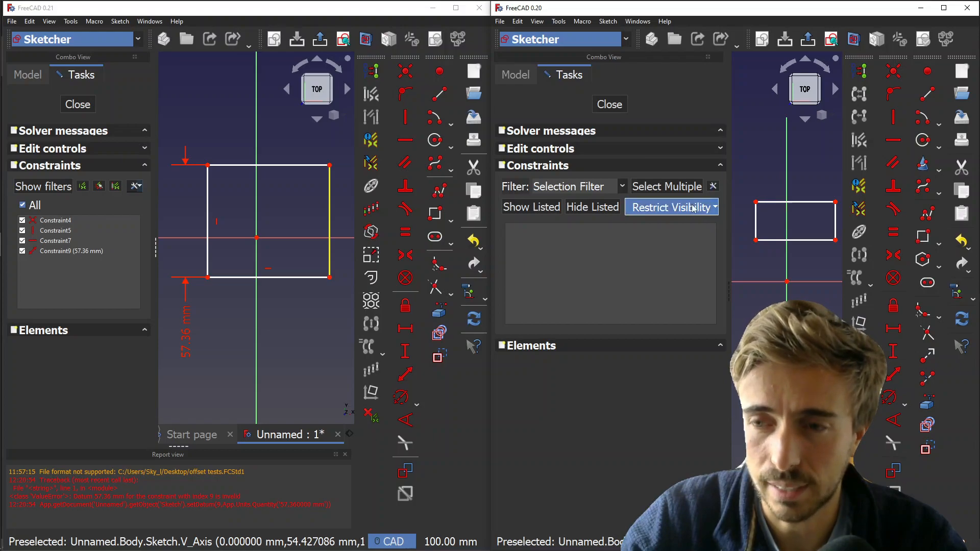
{"action": "left_click", "coordinate": [670, 207]}
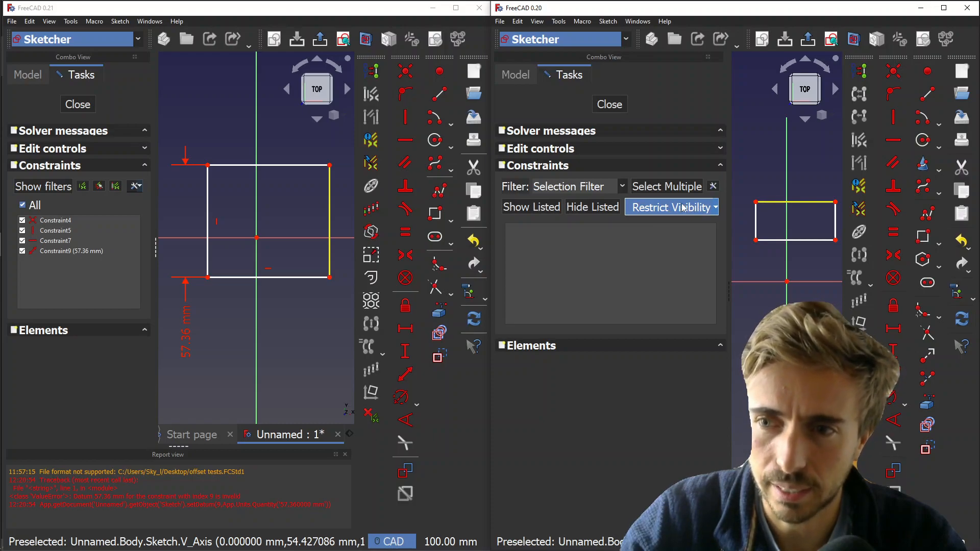
{"action": "left_click", "coordinate": [672, 208]}
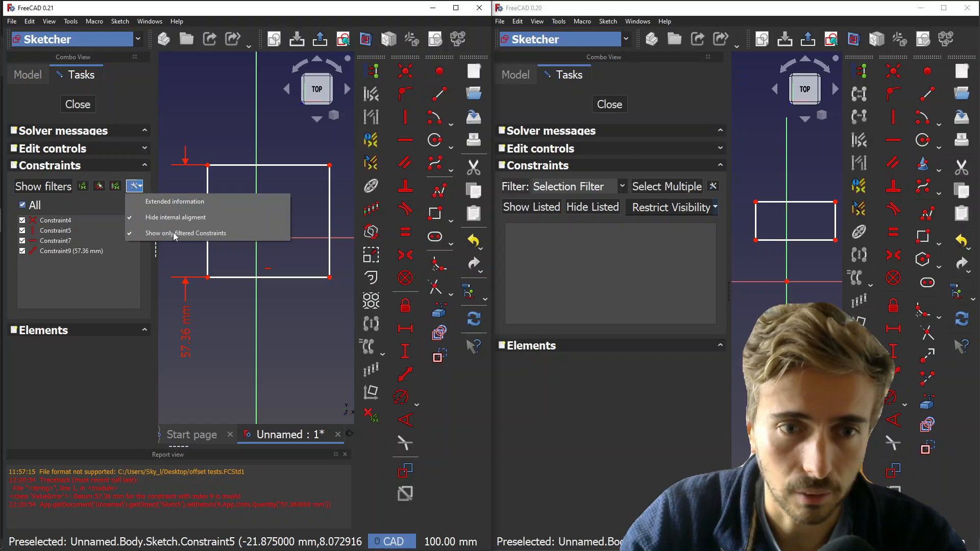
{"action": "left_click", "coordinate": [175, 201]}
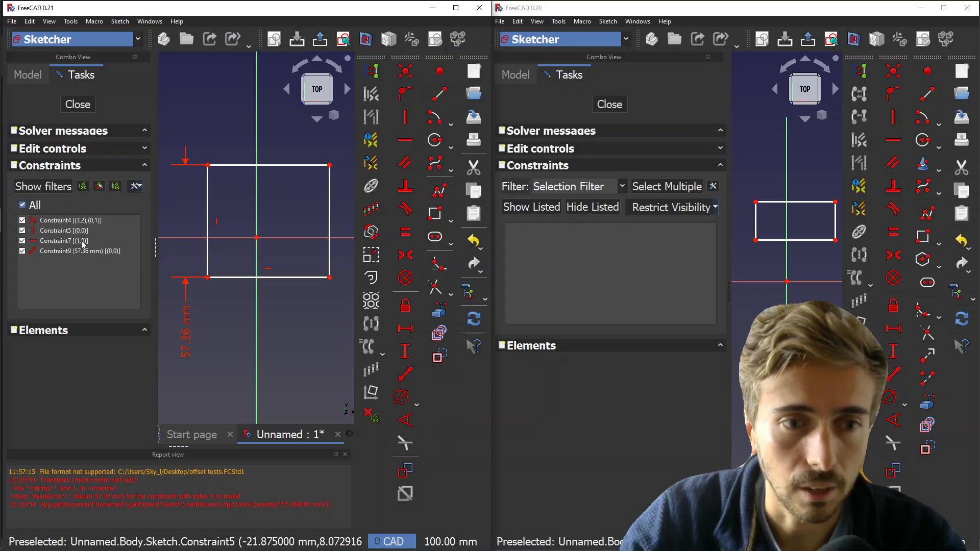
{"action": "left_click", "coordinate": [134, 186]}
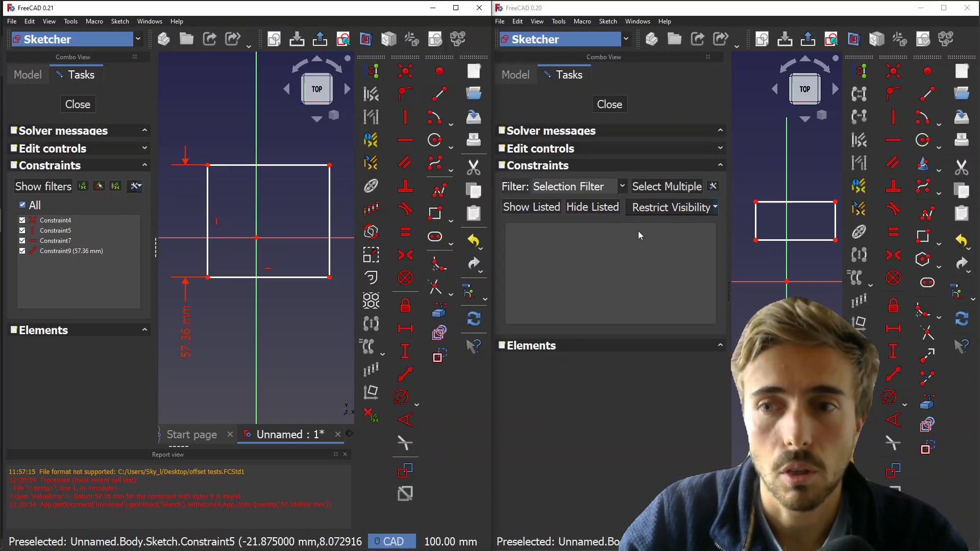
Set 0.20's Filter to All, then try Hide Listed and Show Listed, leaving all nine hidden
{"action": "left_click", "coordinate": [531, 207]}
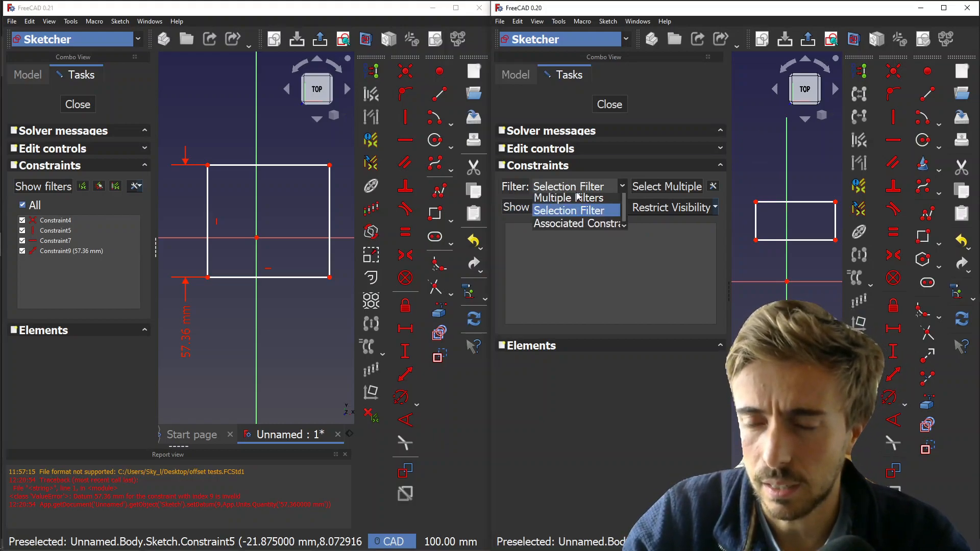
{"action": "left_click", "coordinate": [559, 186]}
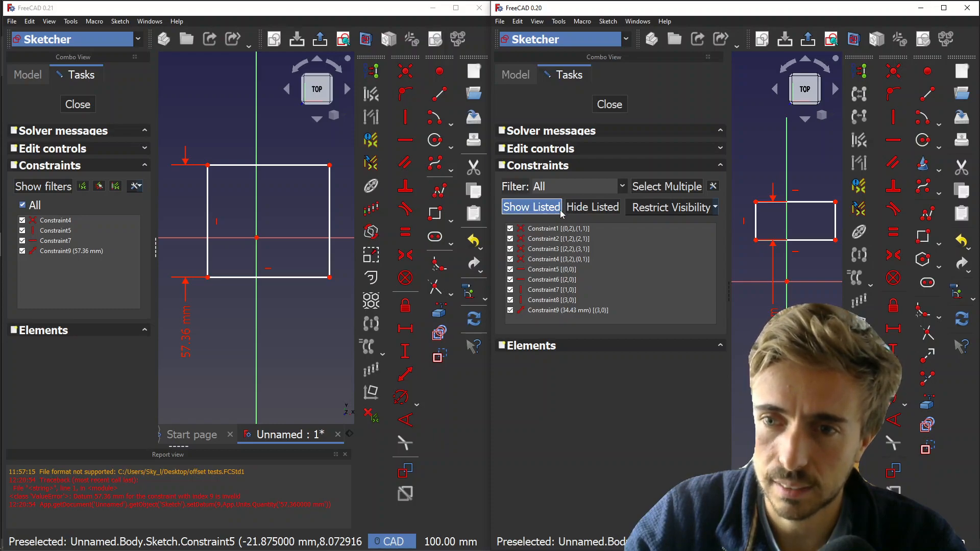
{"action": "left_click", "coordinate": [591, 207]}
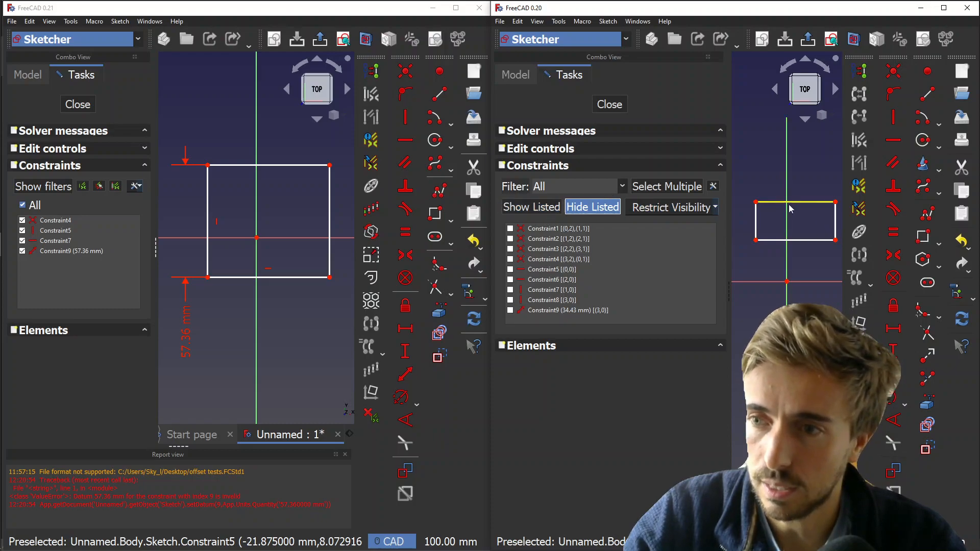
{"action": "left_click", "coordinate": [531, 207]}
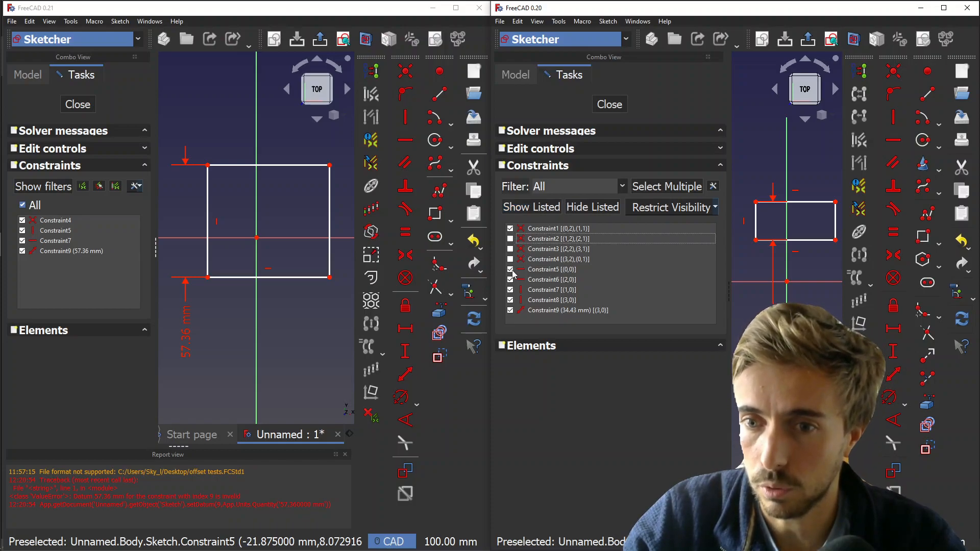
{"action": "left_click", "coordinate": [531, 208]}
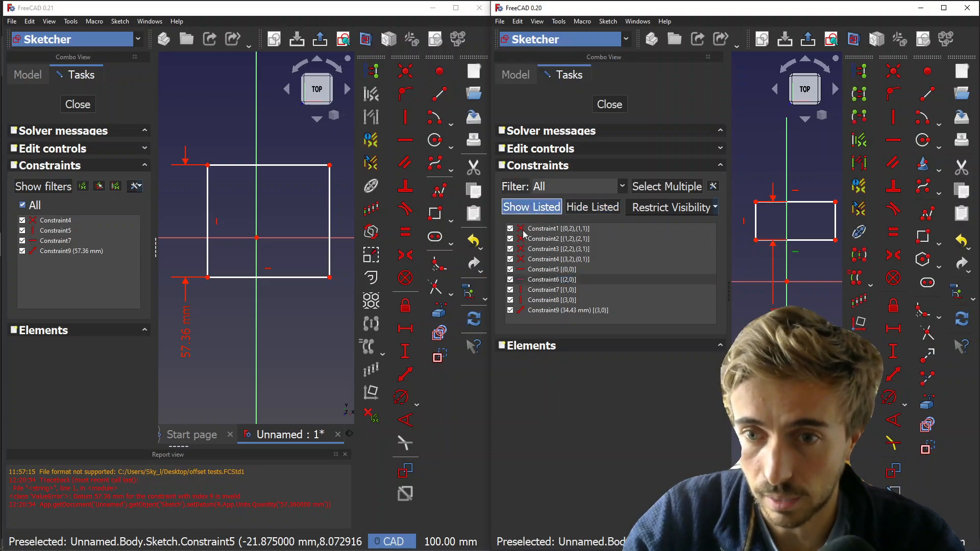
{"action": "left_click", "coordinate": [592, 207]}
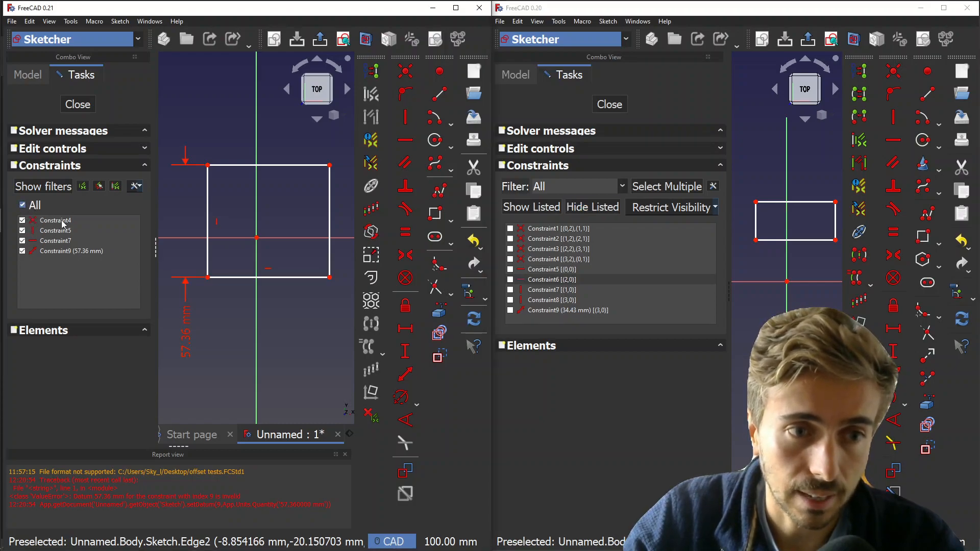
Uncheck then re-check 0.21's All box so all nine constraints show, including the 82.27 mm width
{"action": "left_click", "coordinate": [22, 205]}
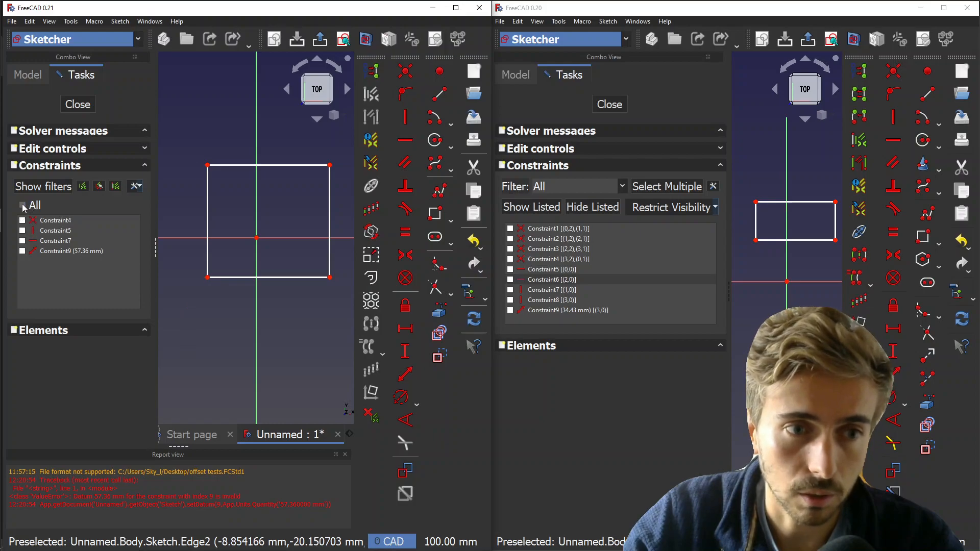
{"action": "left_click", "coordinate": [43, 186]}
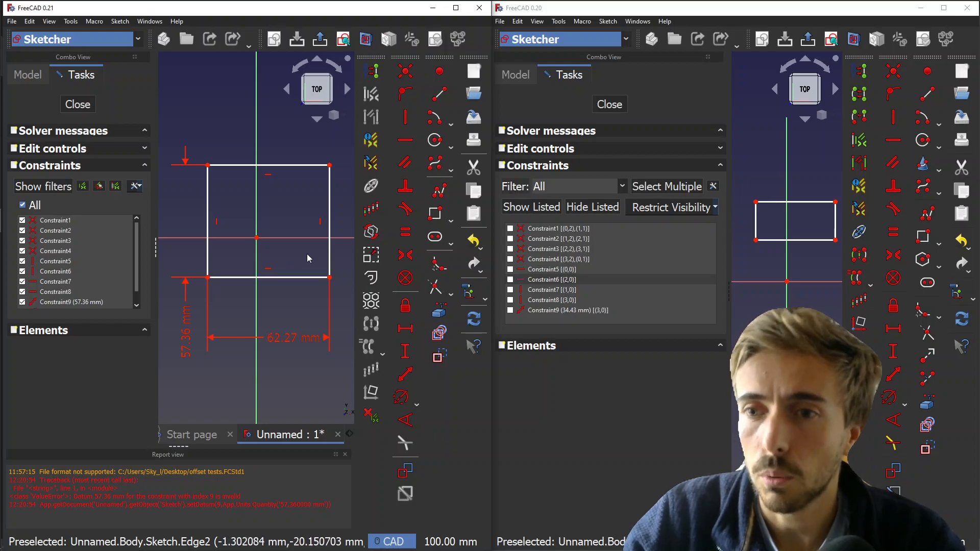
{"action": "left_click", "coordinate": [404, 277]}
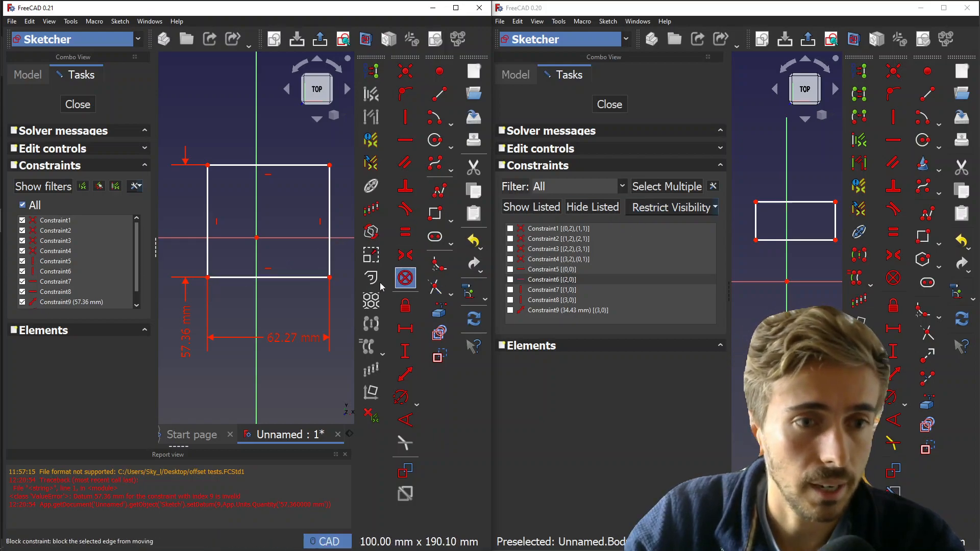